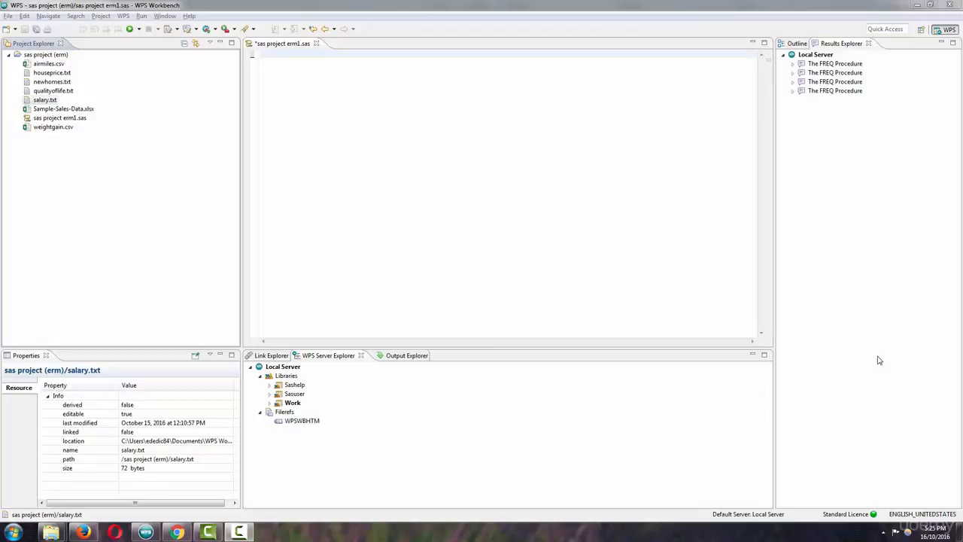
mouse_move(138, 171)
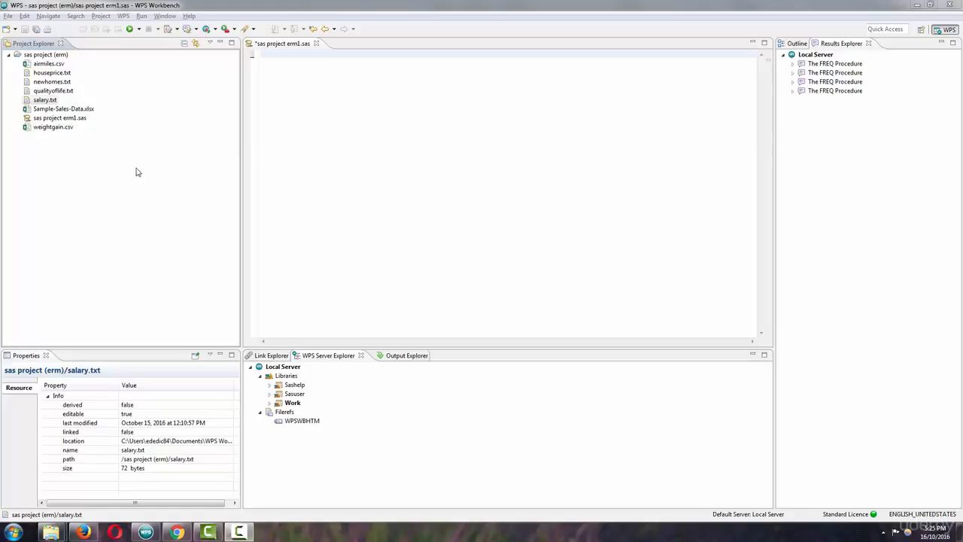
mouse_move(72, 77)
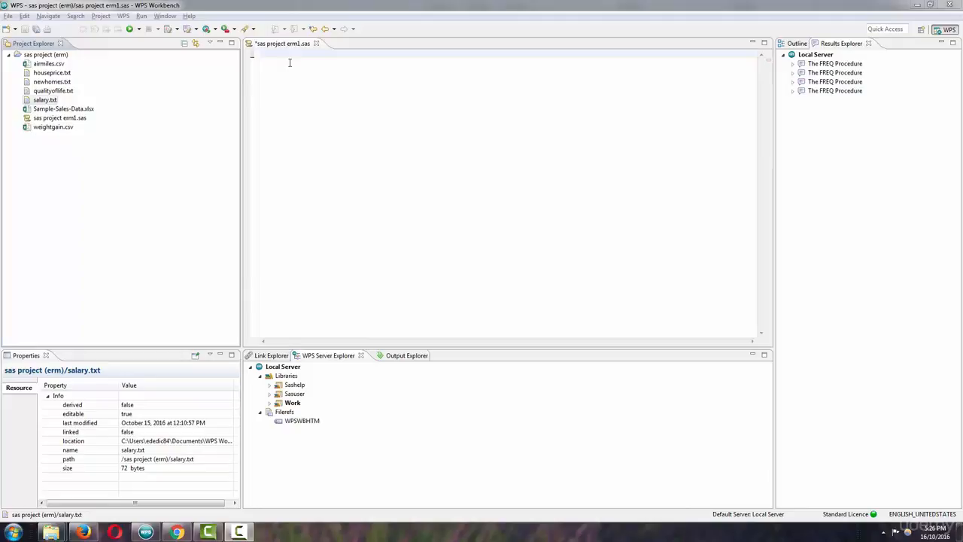
mouse_move(171, 102)
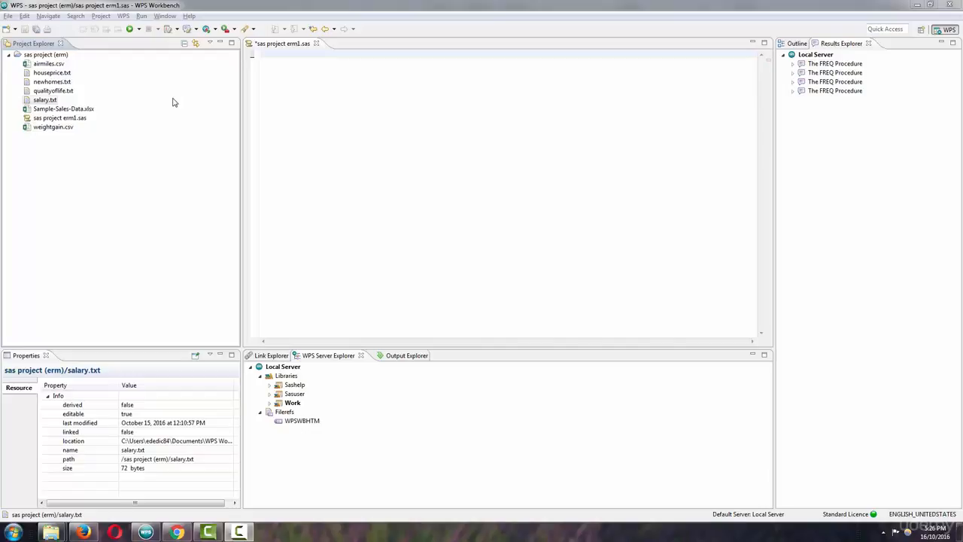
mouse_move(163, 106)
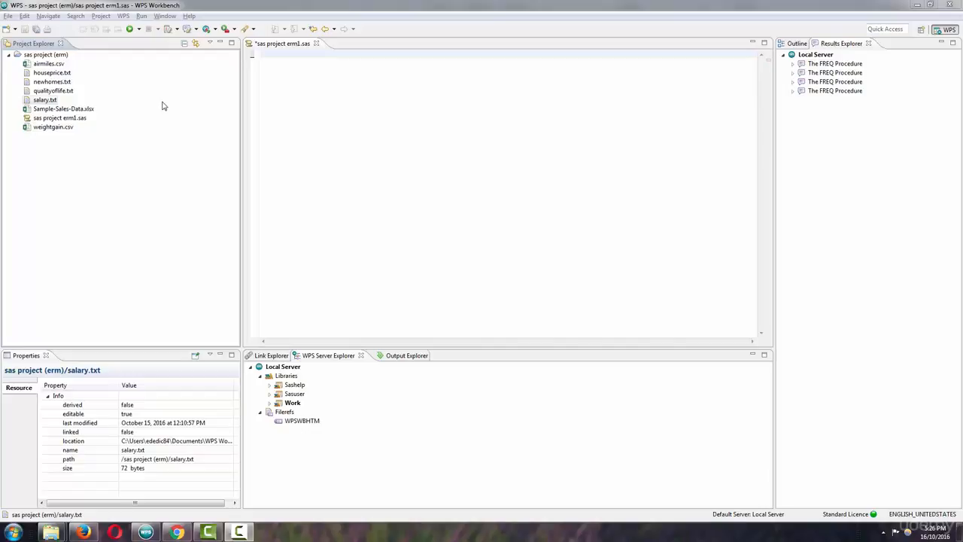
mouse_move(240, 134)
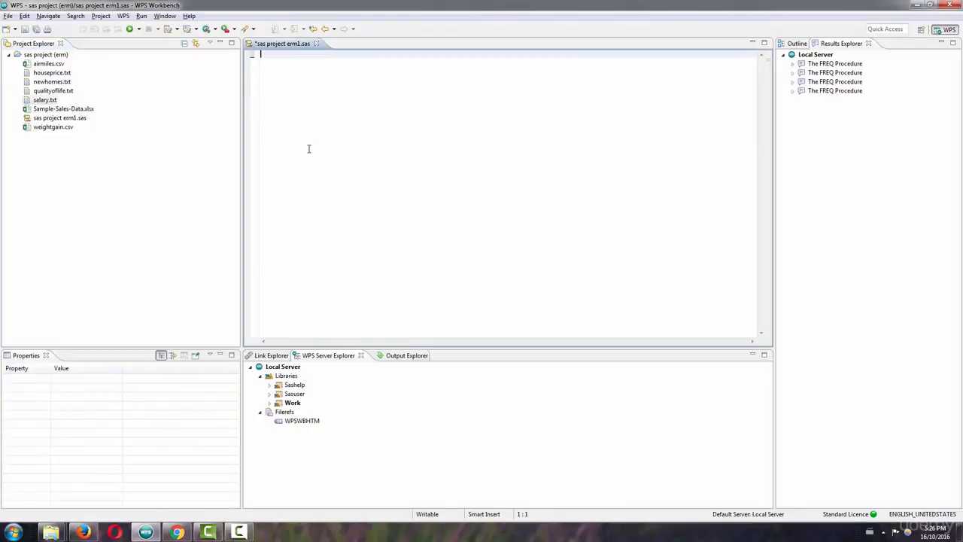
mouse_move(281, 193)
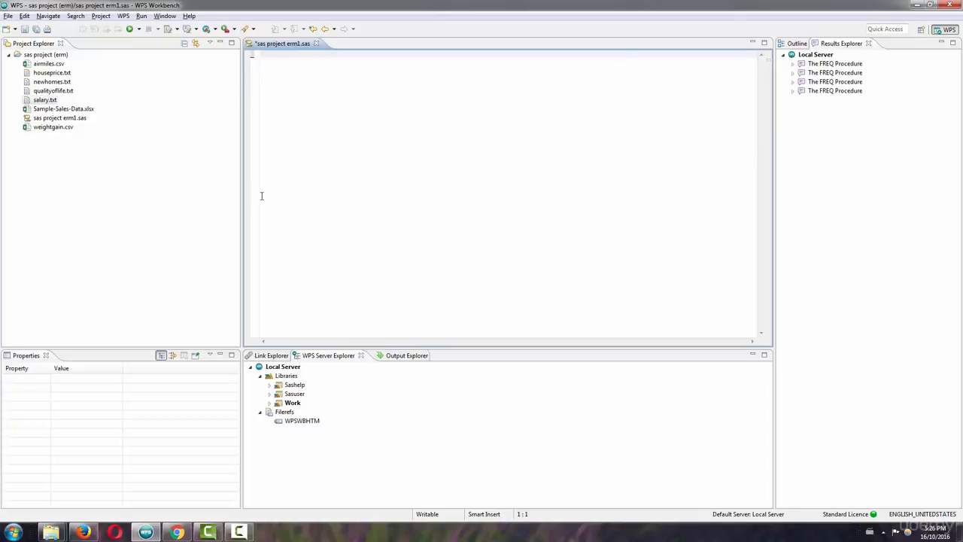
mouse_move(257, 200)
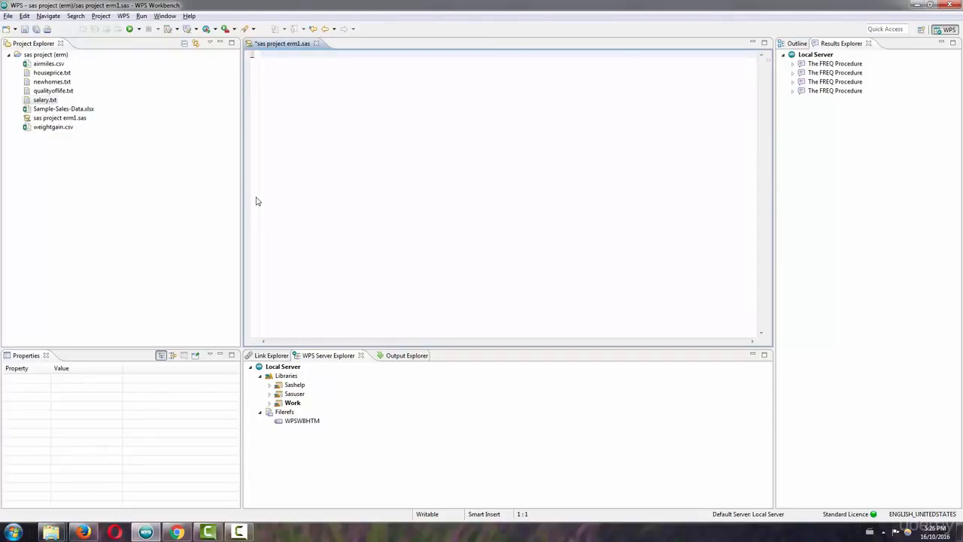
mouse_move(243, 203)
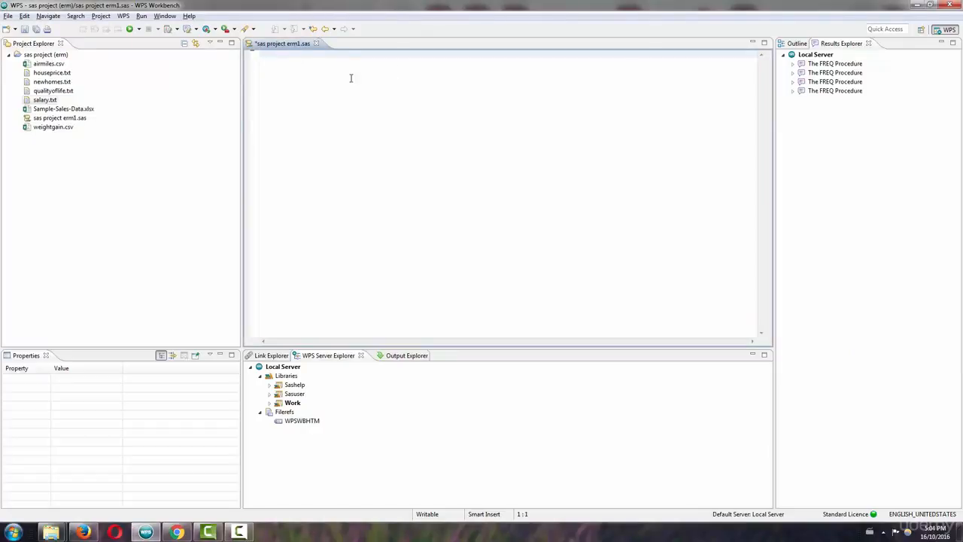
- Begin the data step with the statement DATA salary; in the program editor
text(DATA salary;)
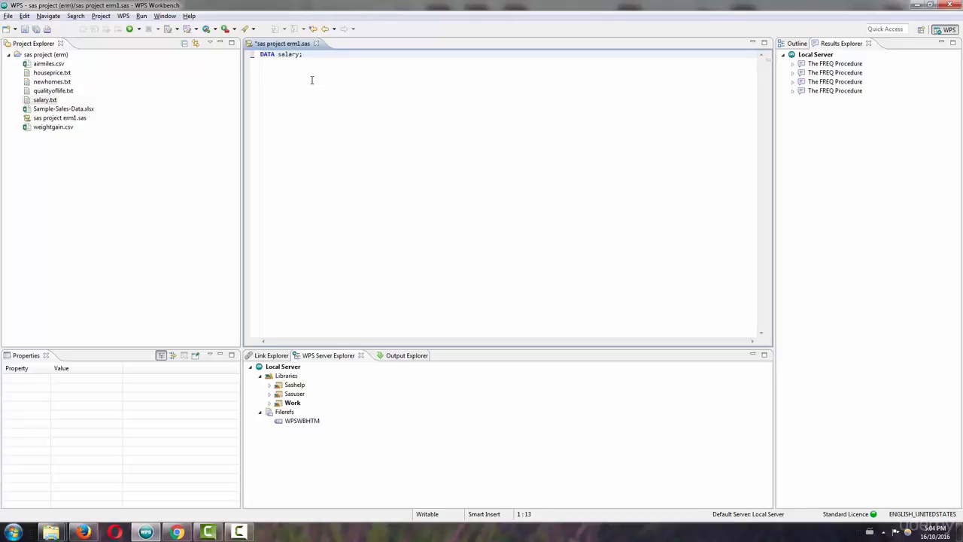
click(45, 99)
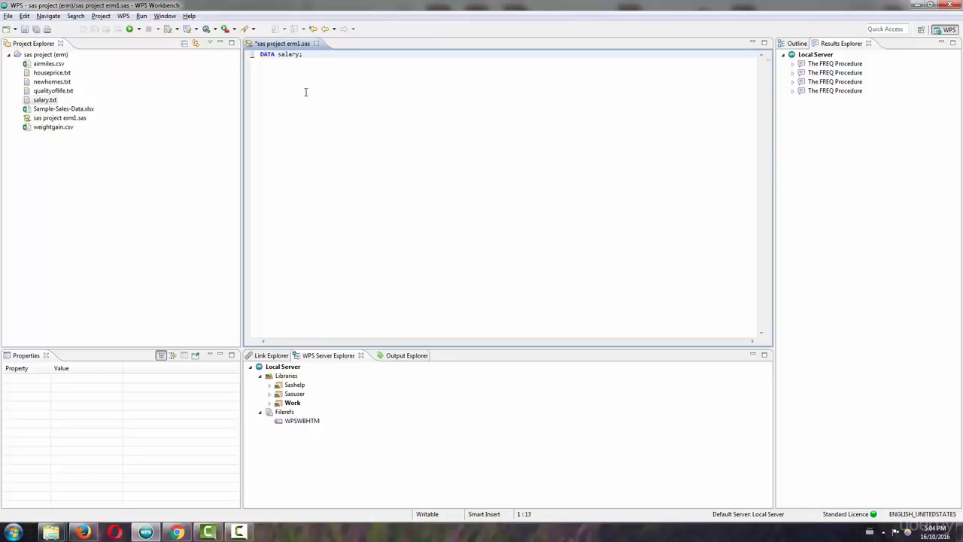
mouse_move(336, 82)
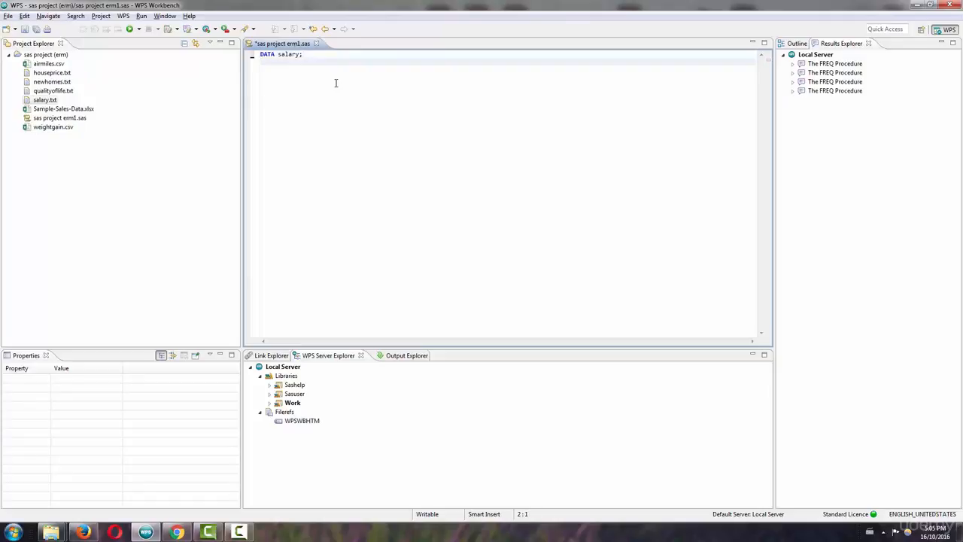
- Add an INFILE statement and copy salary.txt's full location path from its Properties into quotes
text(INFILE ')
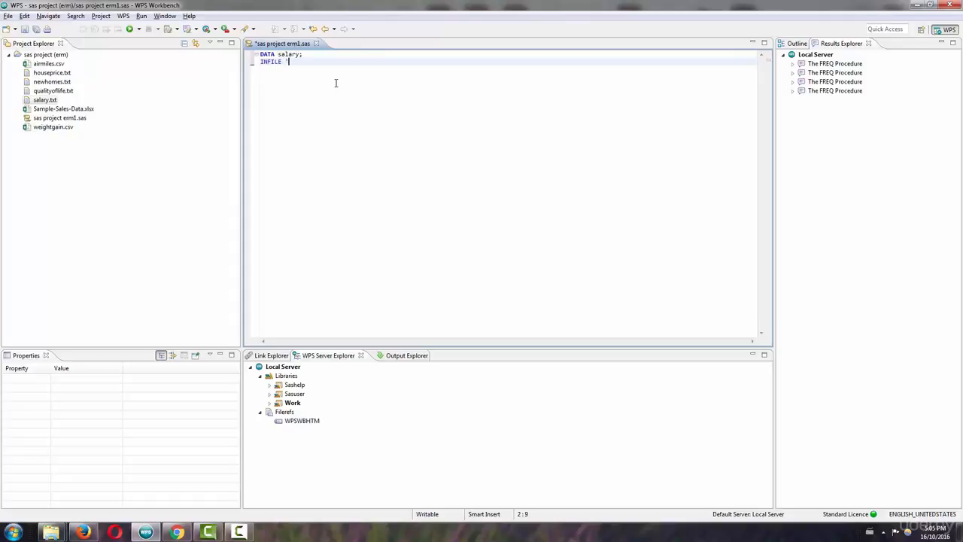
mouse_move(294, 56)
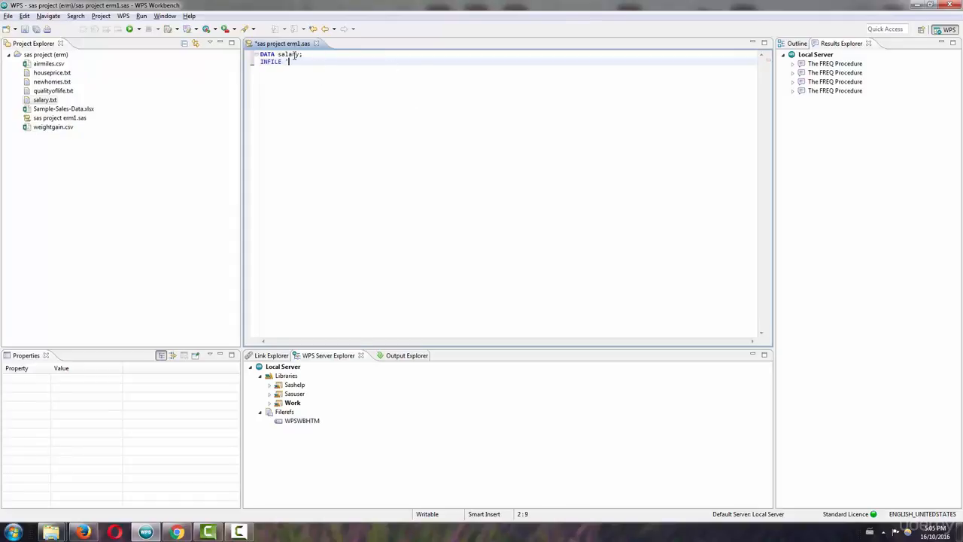
mouse_move(157, 107)
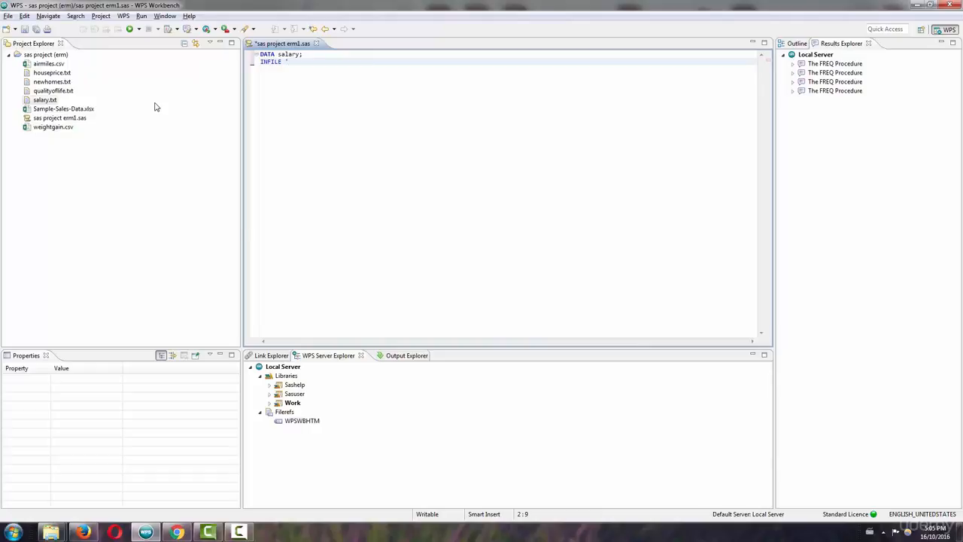
click(45, 99)
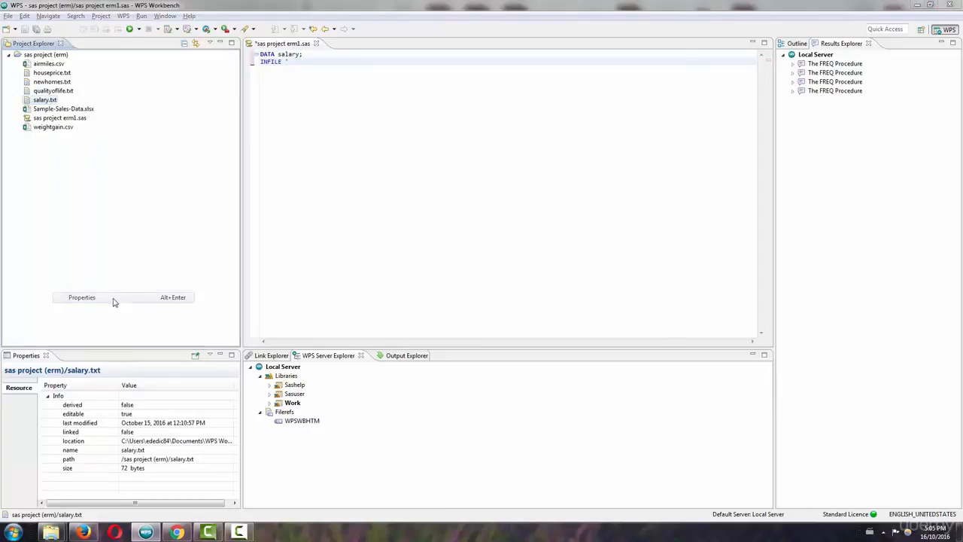
click(81, 296)
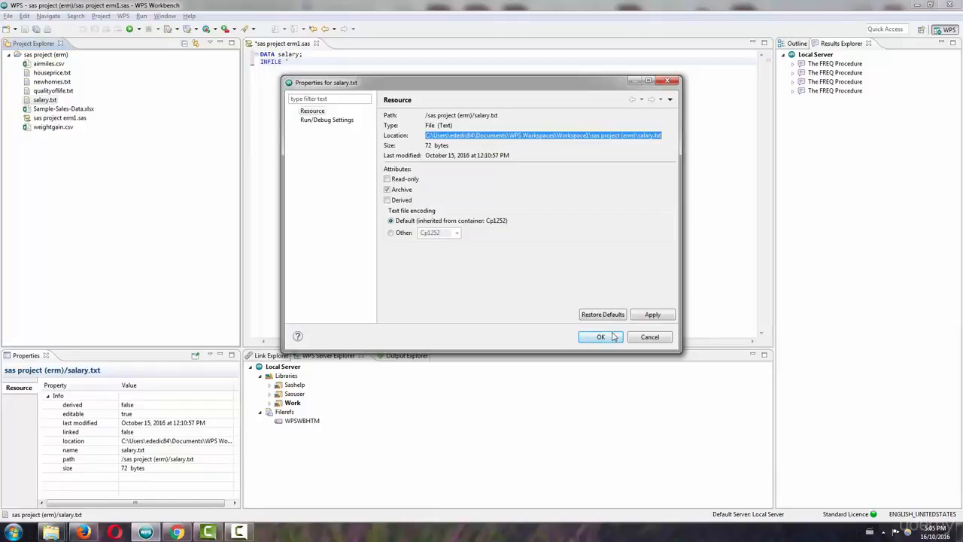
click(601, 337)
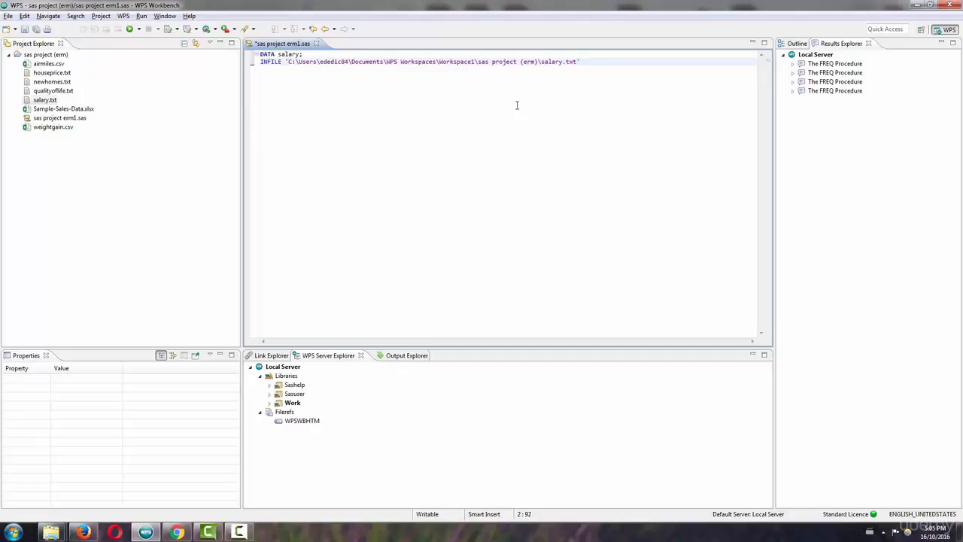
- Finish with INPUT year salary; and RUN;, then select the whole program to run it
text(;)
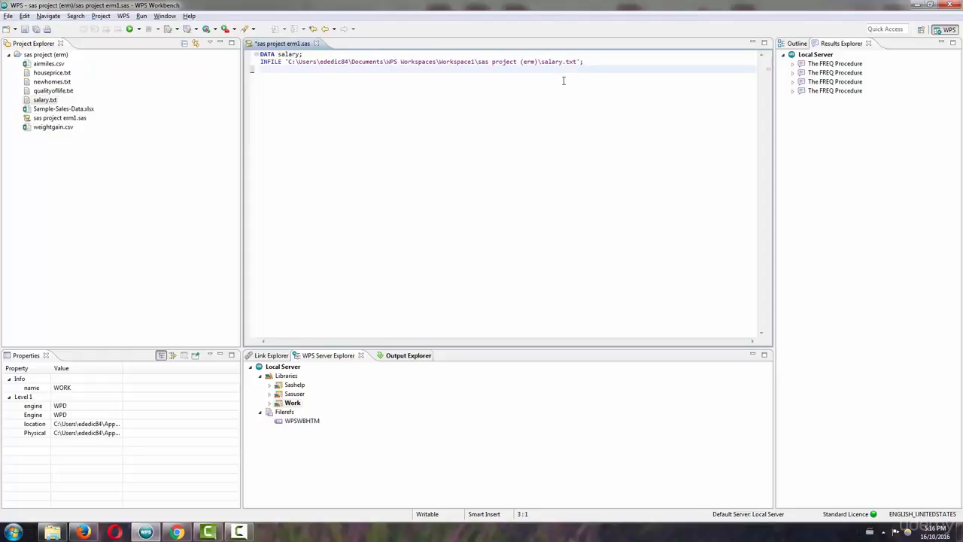
text(INPUT)
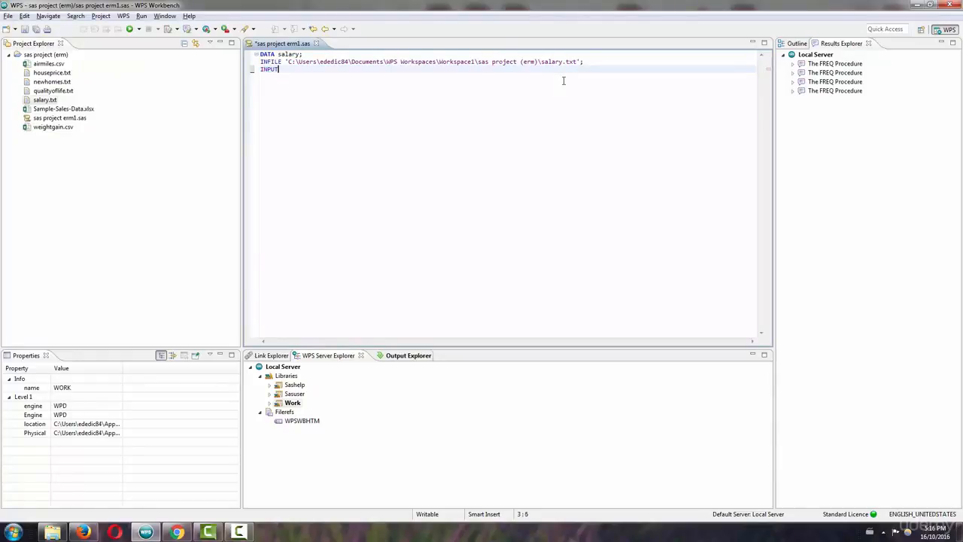
text(" ")
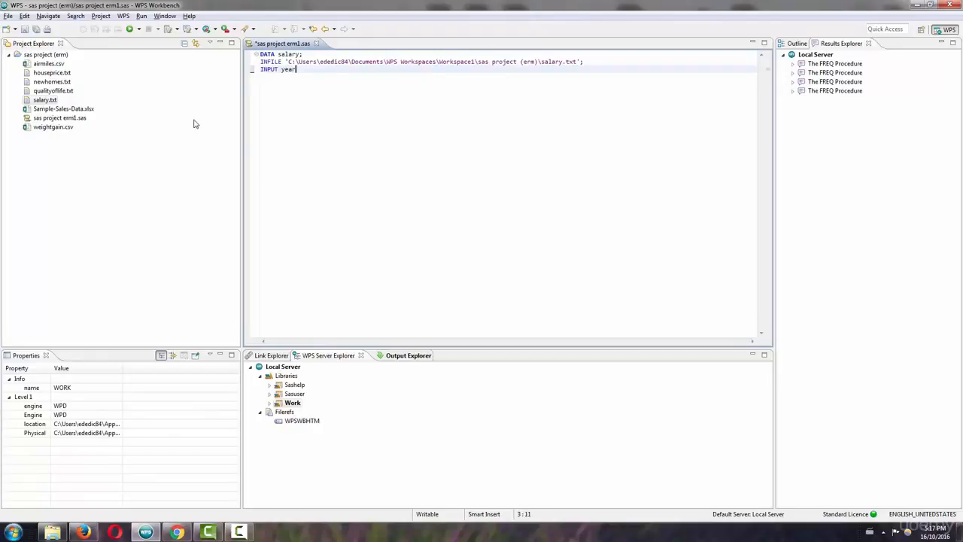
text(salary;)
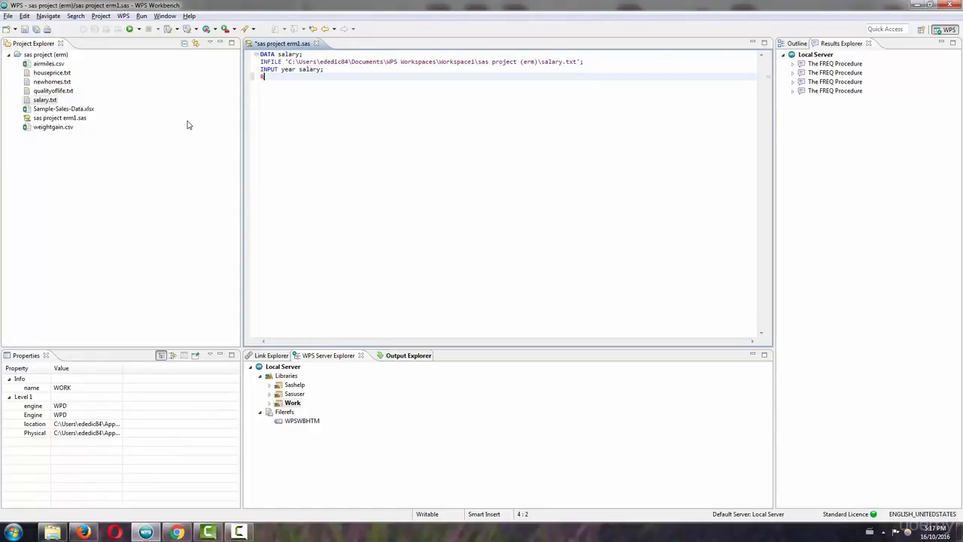
text(UN;)
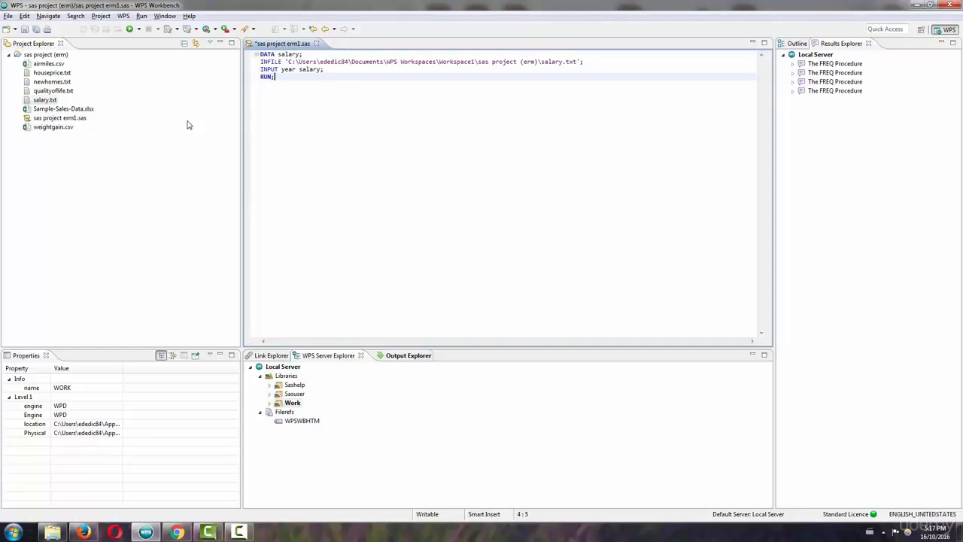
key(ctrl+a)
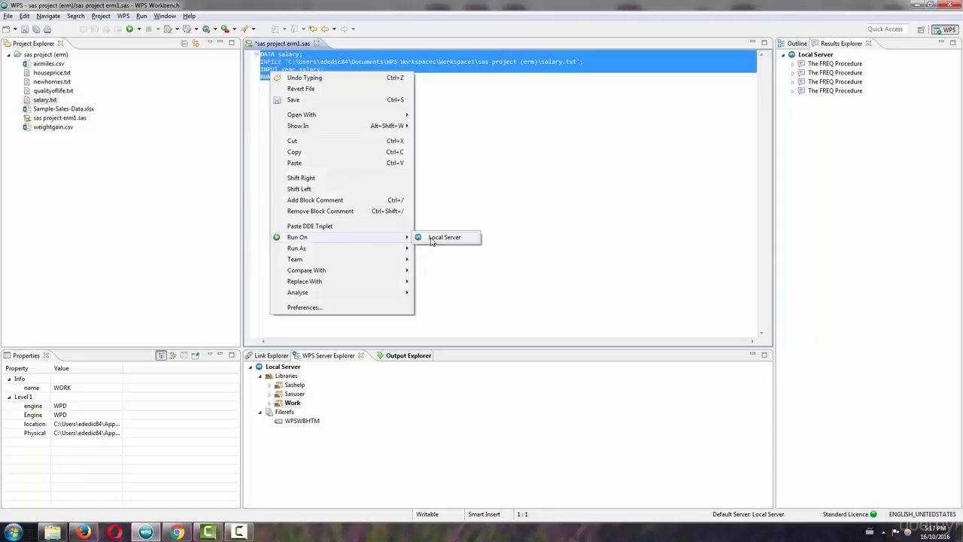
- Run the program on the Local Server to produce the WORK.SALARY table of years and salaries
click(444, 237)
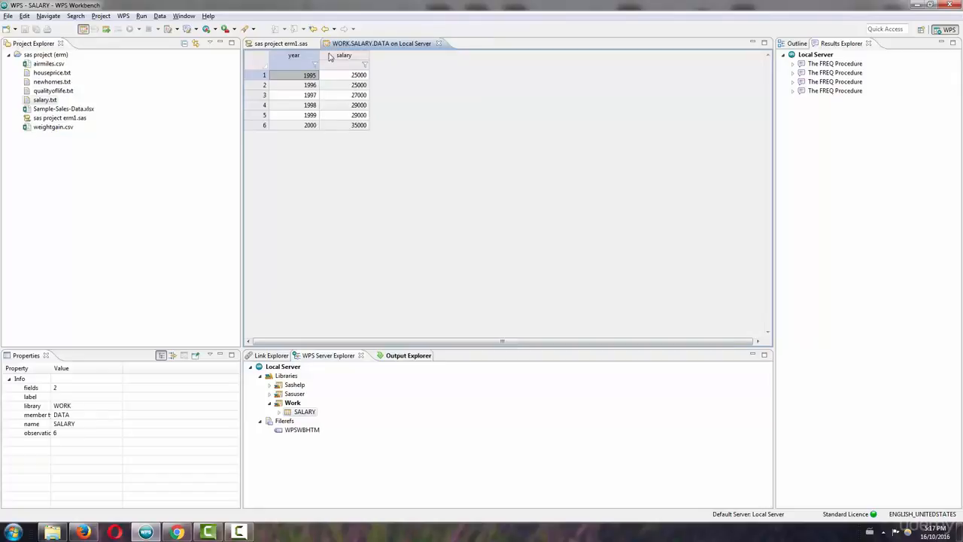
mouse_move(364, 106)
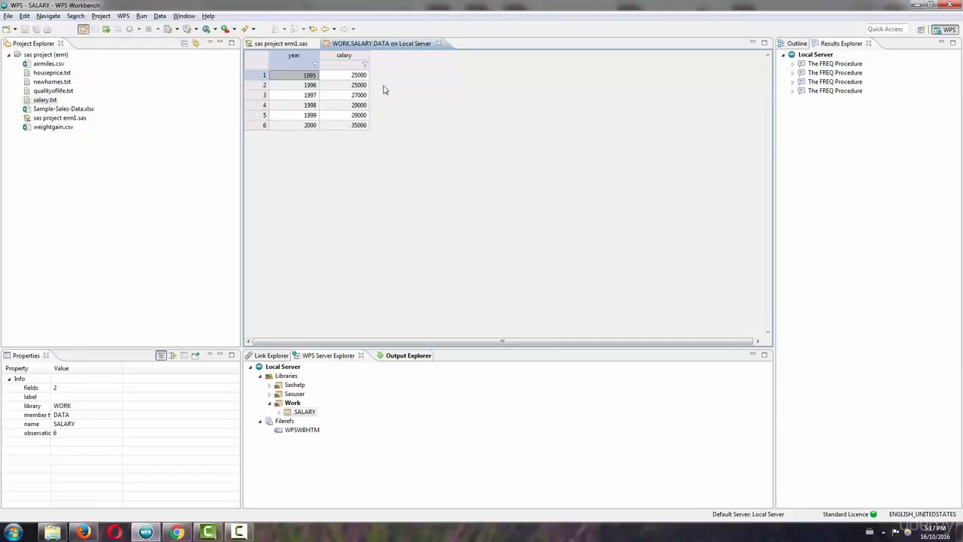
mouse_move(433, 59)
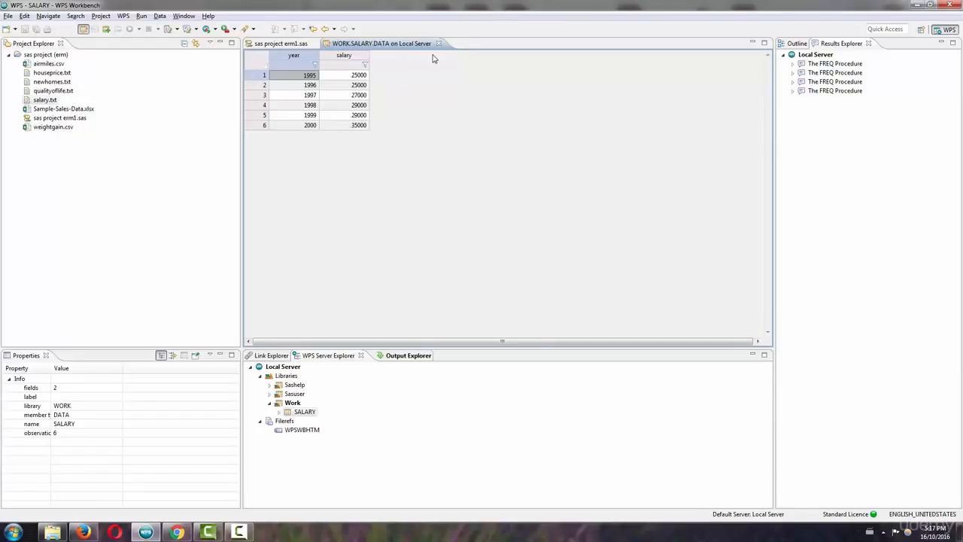